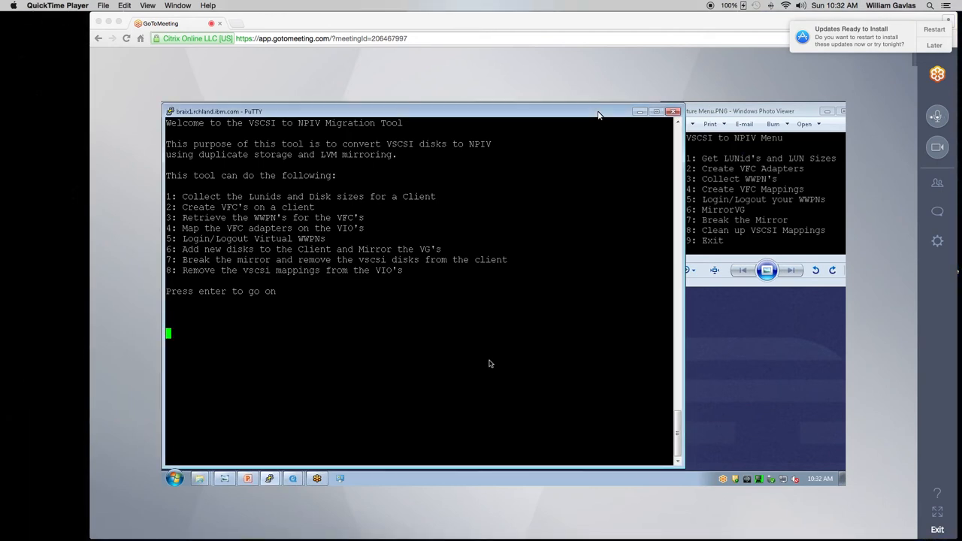
Move past the intro and connect to HMC 9.5.110.102, confirming with y
key(enter)
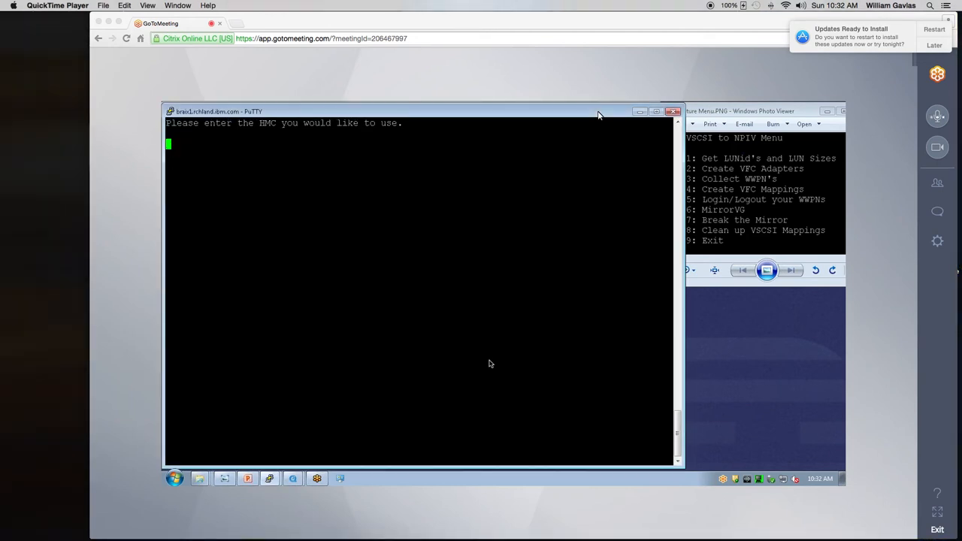
text(9.5)
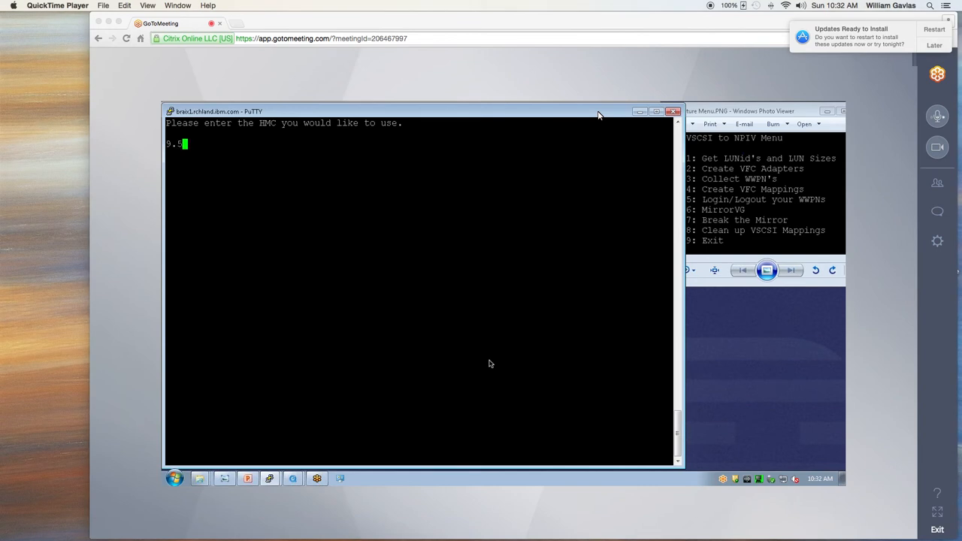
text(110.)
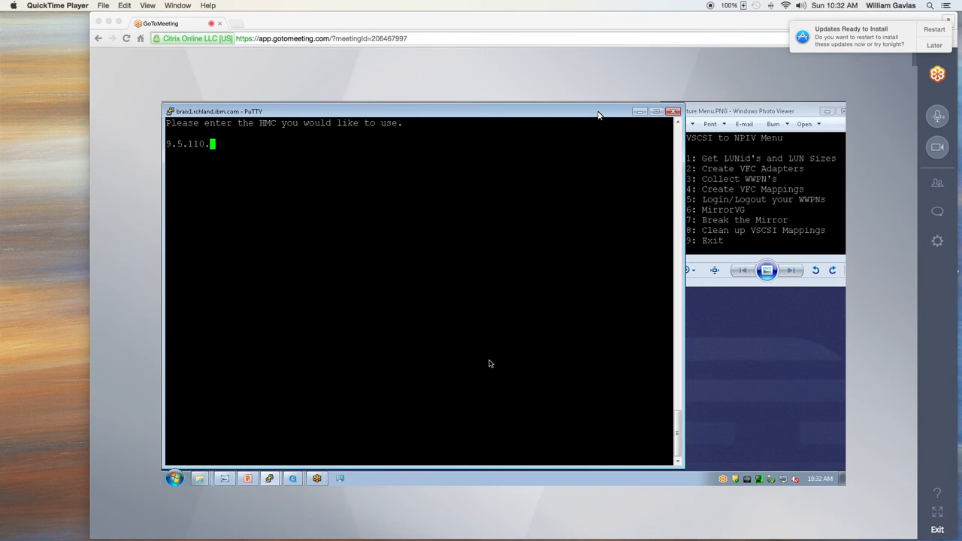
text(102)
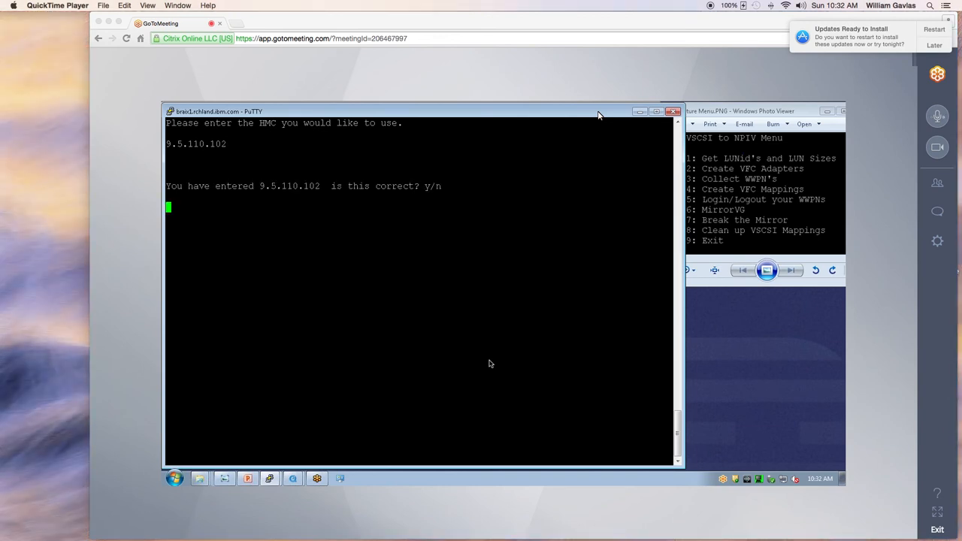
text(y)
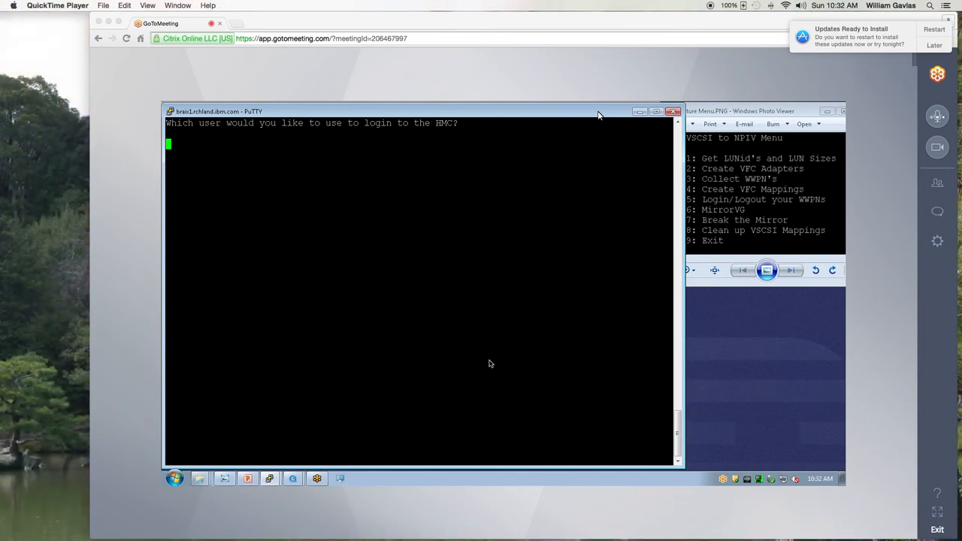
Log in as hscroot, then choose managed system 0 and LPAR 4
text(hs)
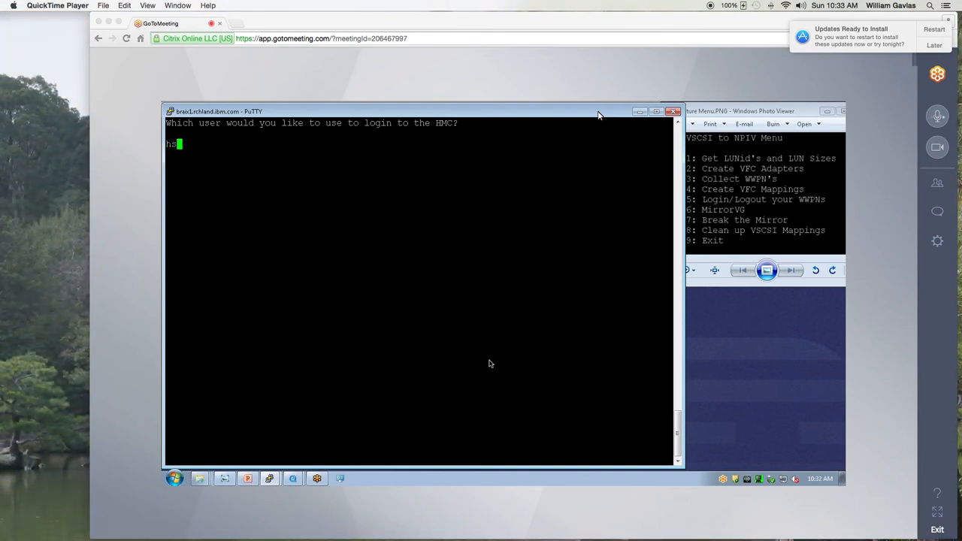
text(scroot)
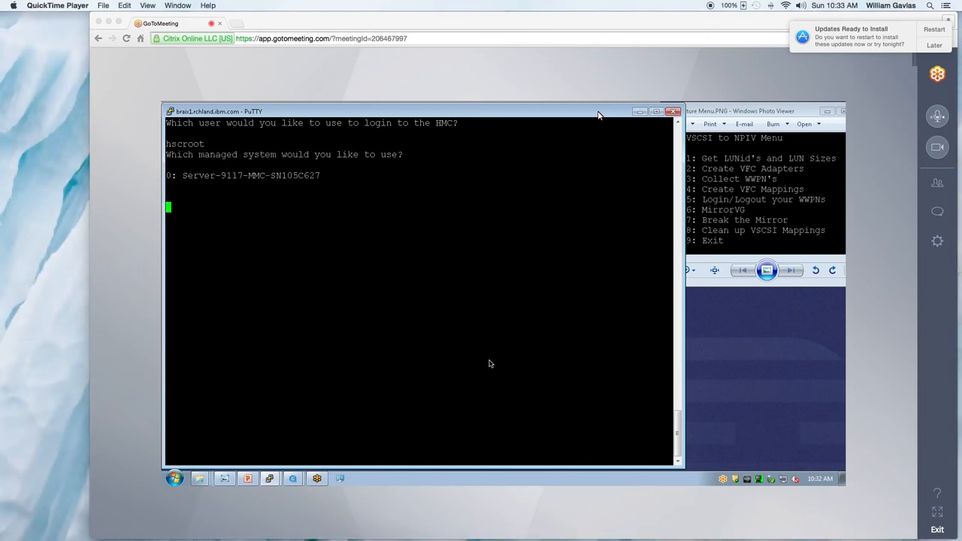
text(0)
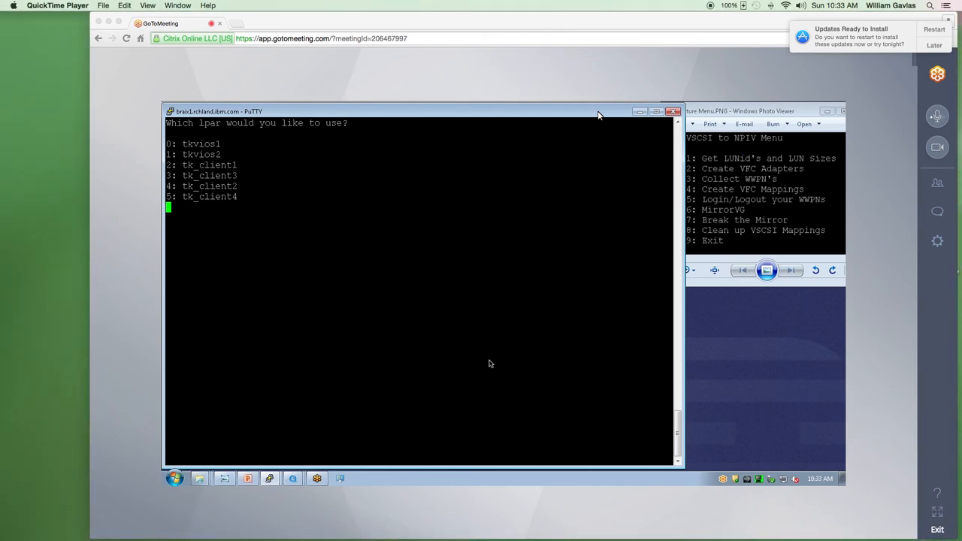
text(4)
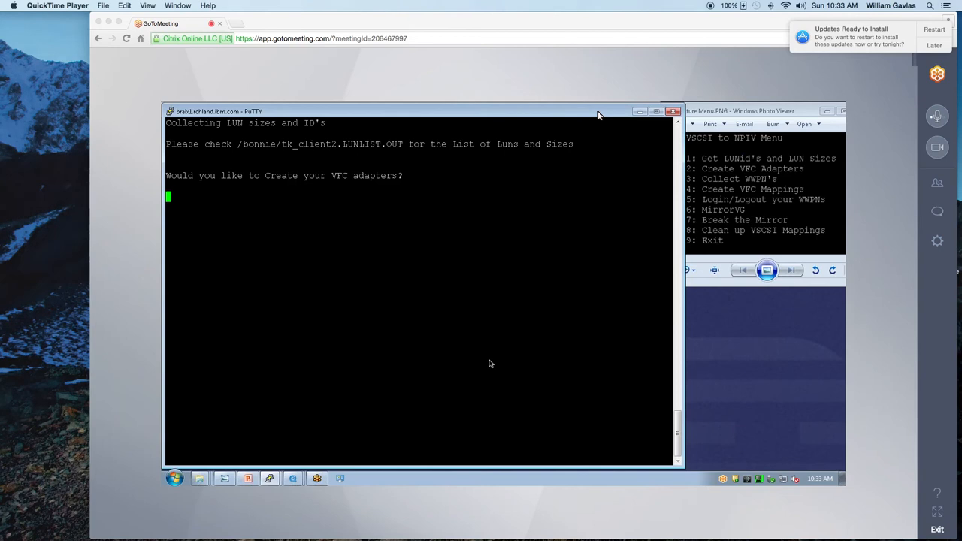
Answer y to create the VFC adapters once the LUN list is collected
text(y)
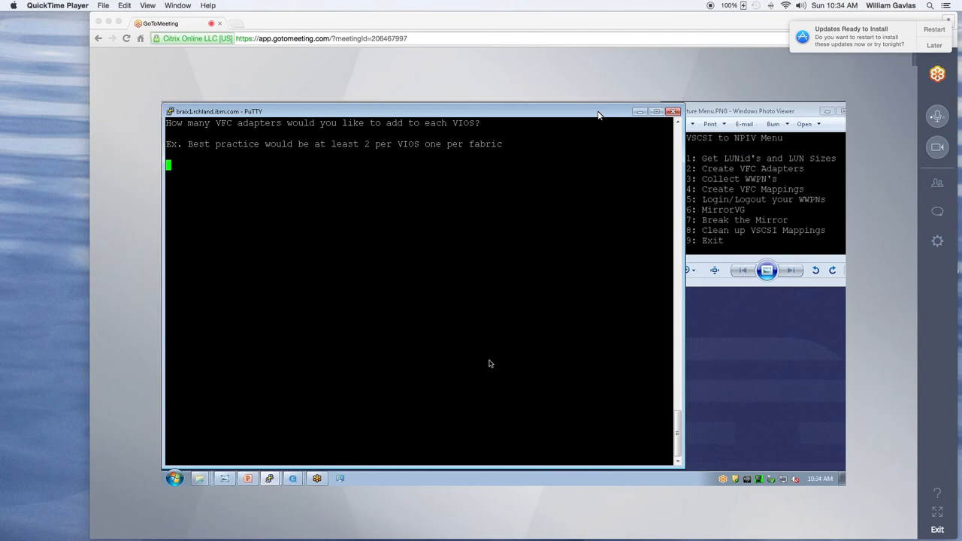
Request 2 VFC adapters per VIOS with next available server slots and manually chosen client slots
text(2)
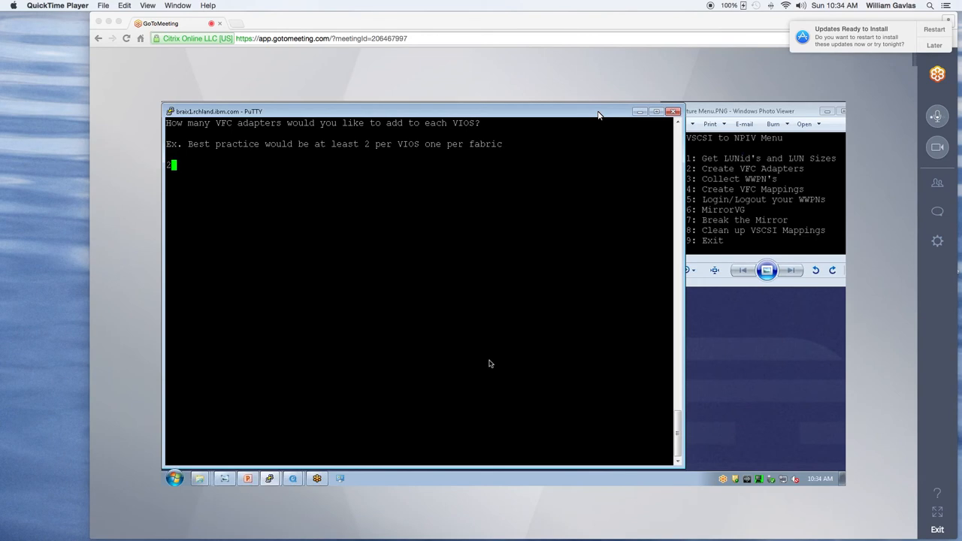
key(Return)
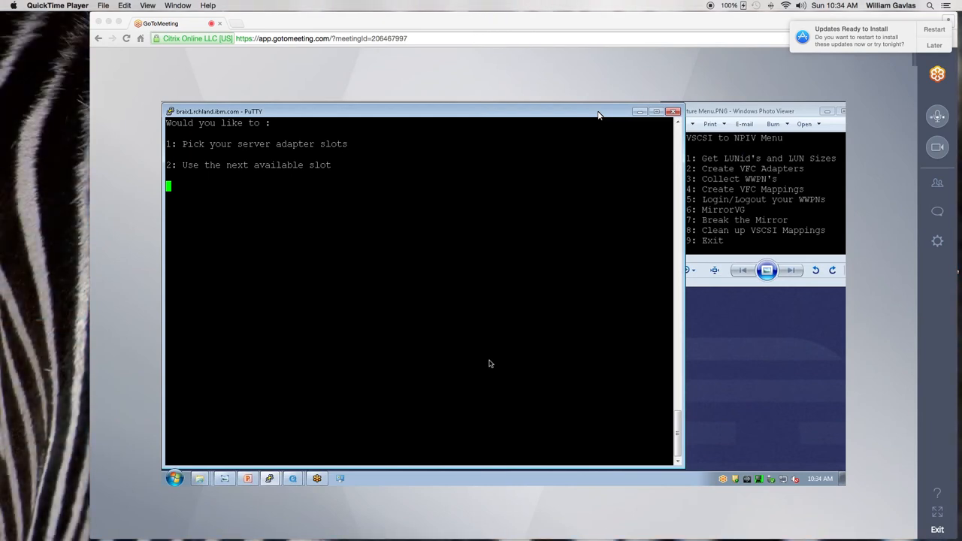
text(2)
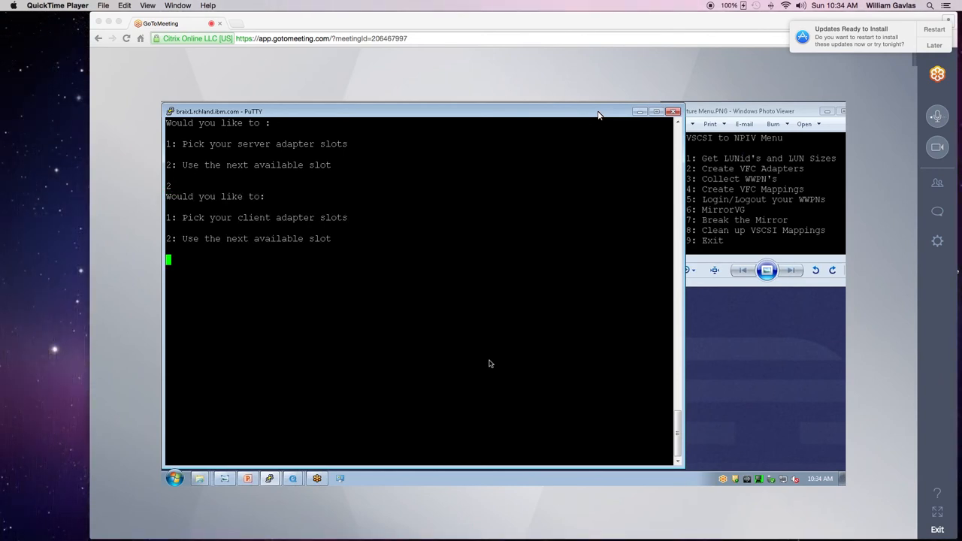
text(1)
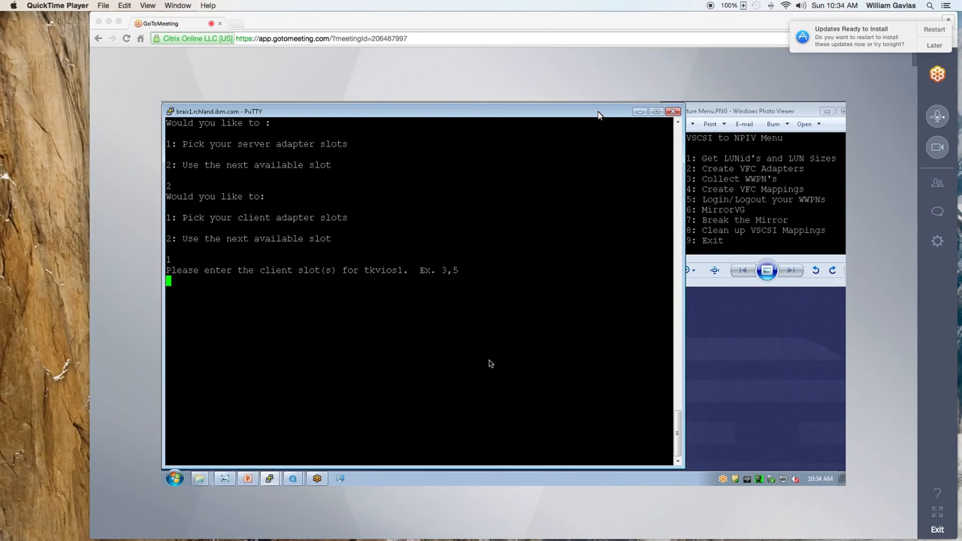
Enter client slots 10,12 for tkvios1 and 11,13 for tkvios2
text(10)
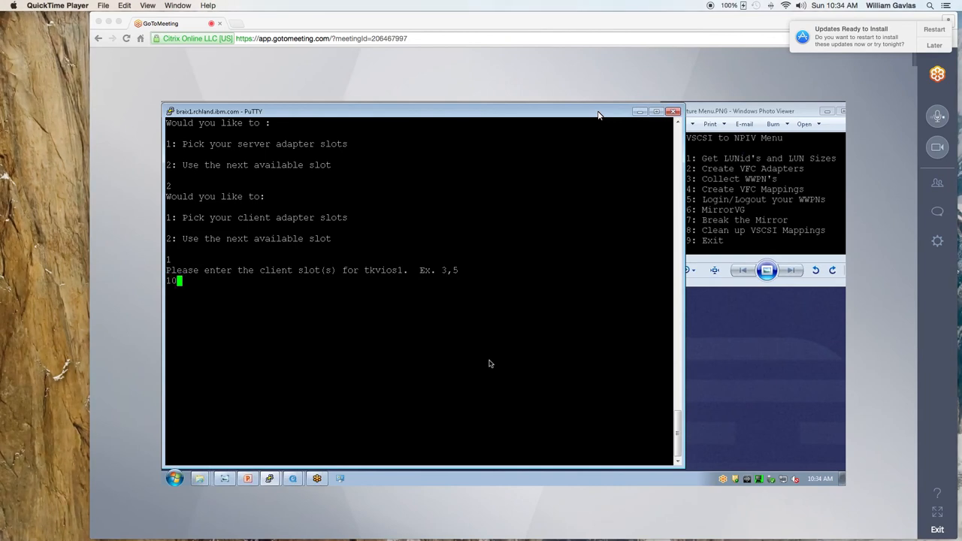
text(,12)
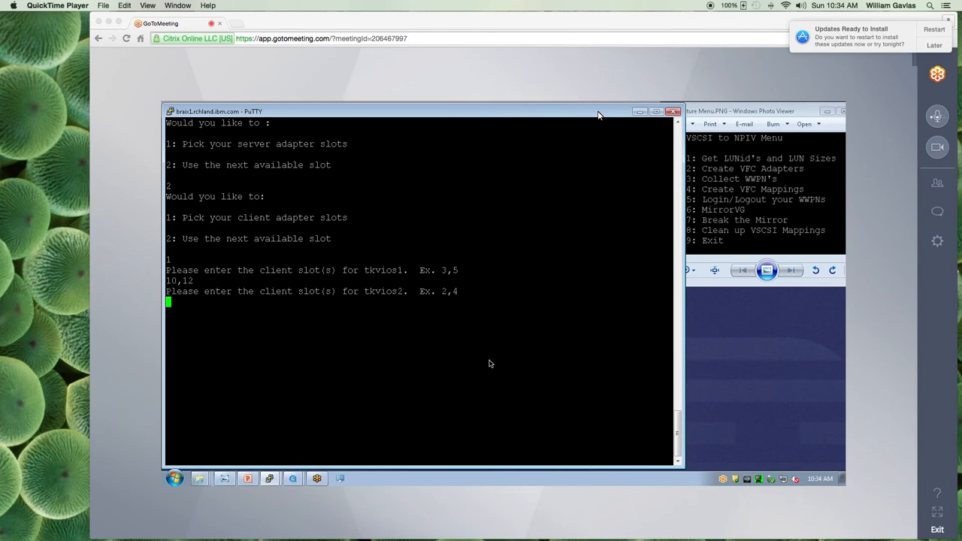
text(11,13)
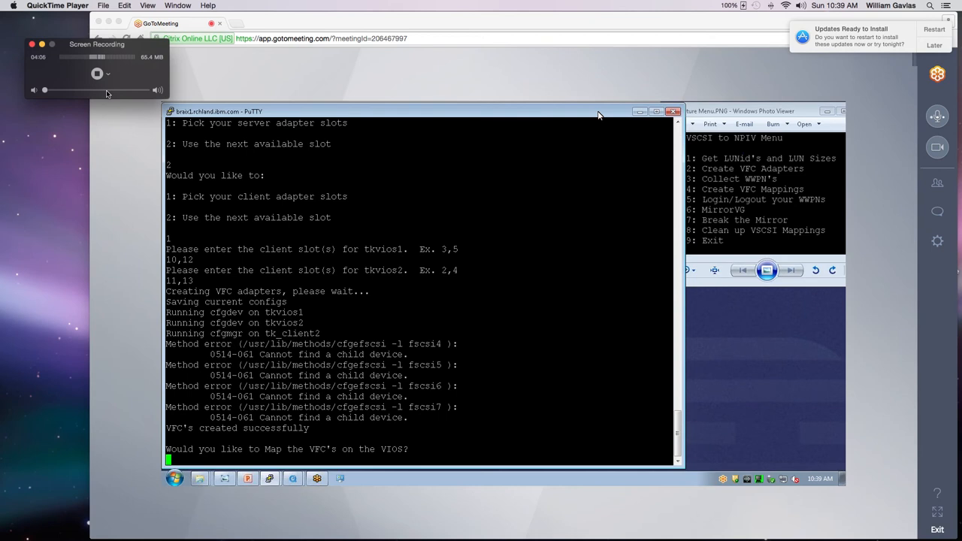
Answer y to map the new VFC adapters on the VIOS
text(y)
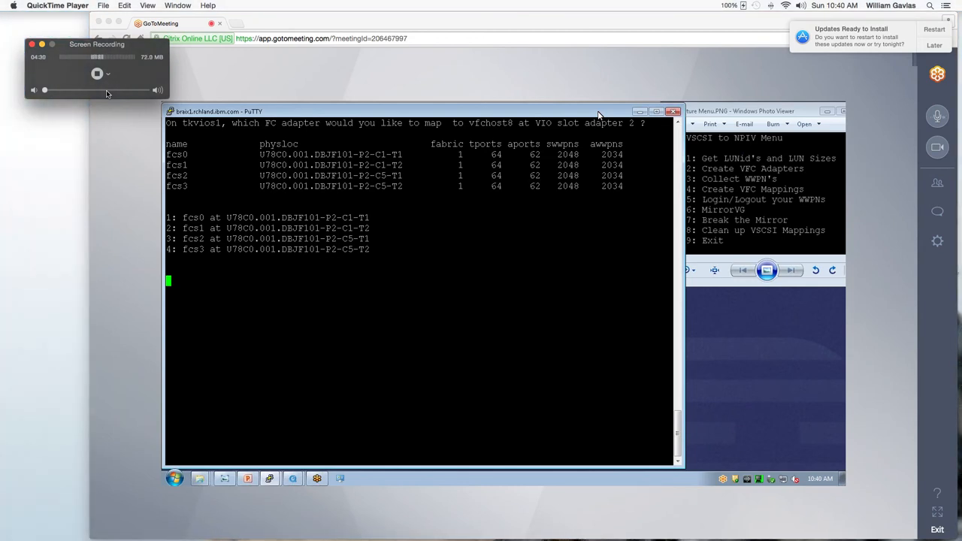
Map the vfchosts to FC ports by entering 1, 4, 2 and 8 at the prompts
text(1)
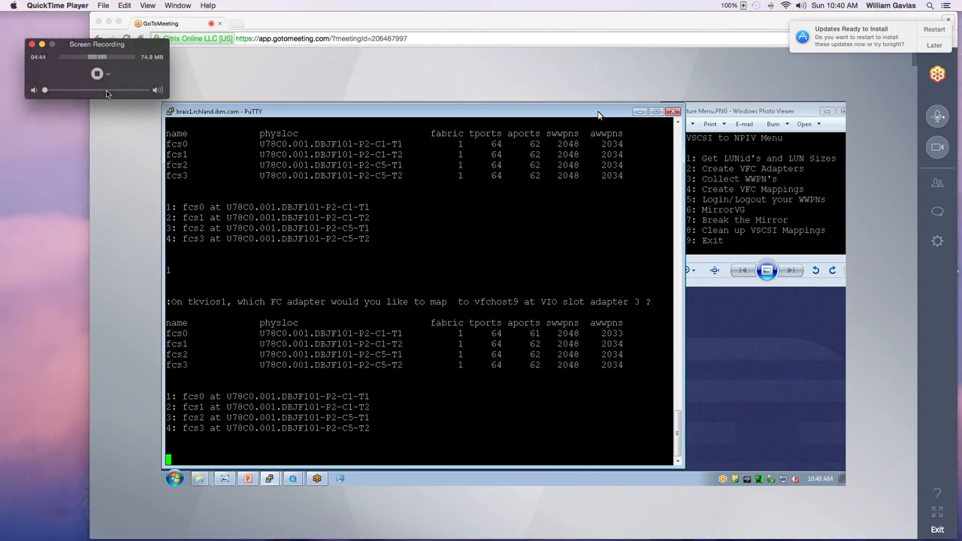
text(4)
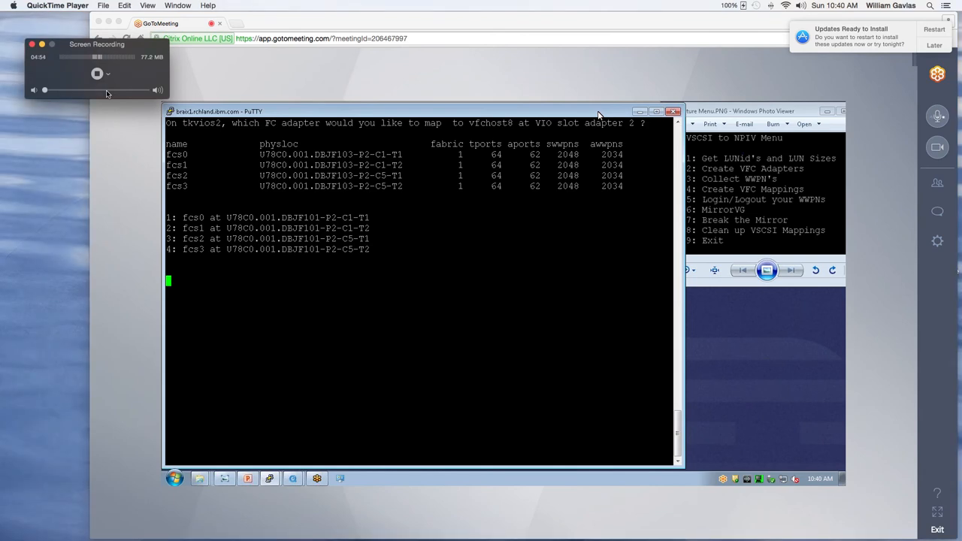
text(2)
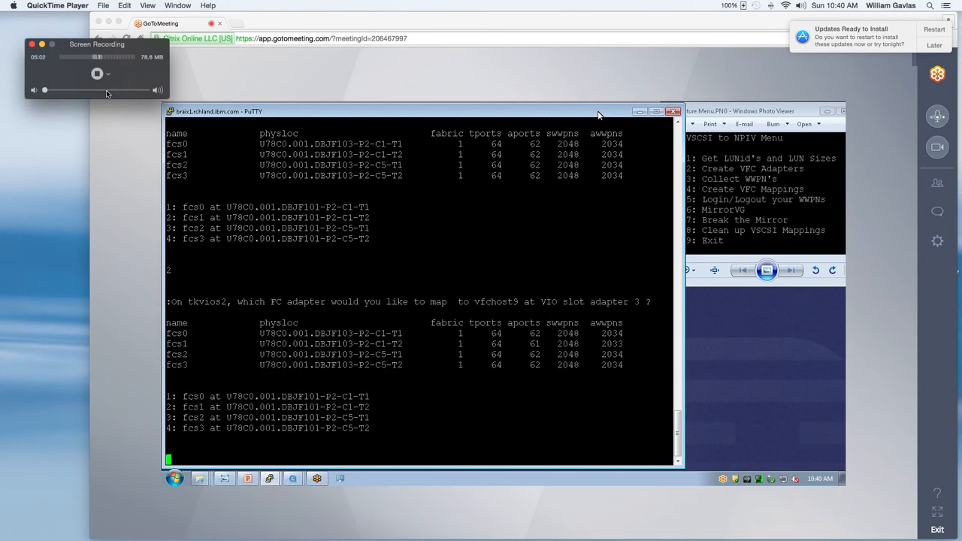
text(8)
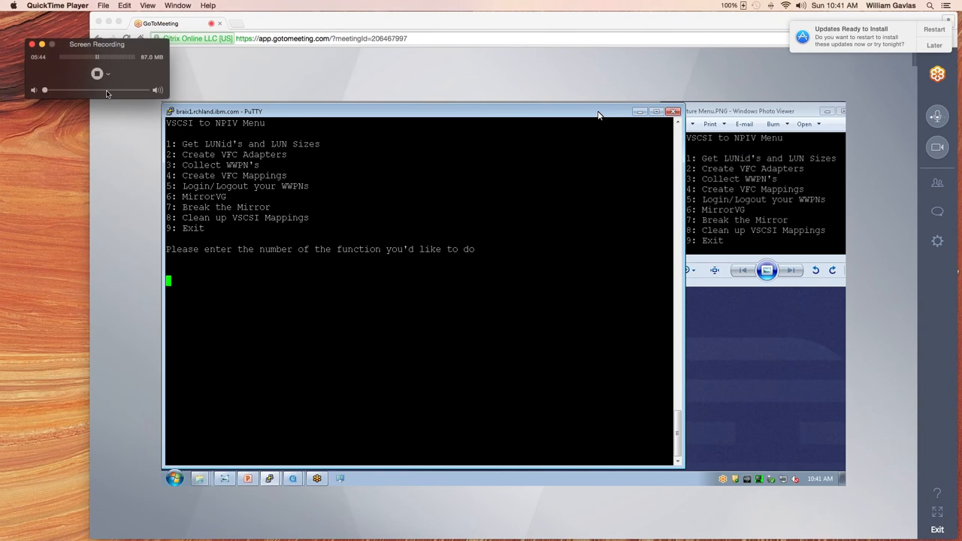
Choose menu option 5, Login/Logout WWPNs
text(5)
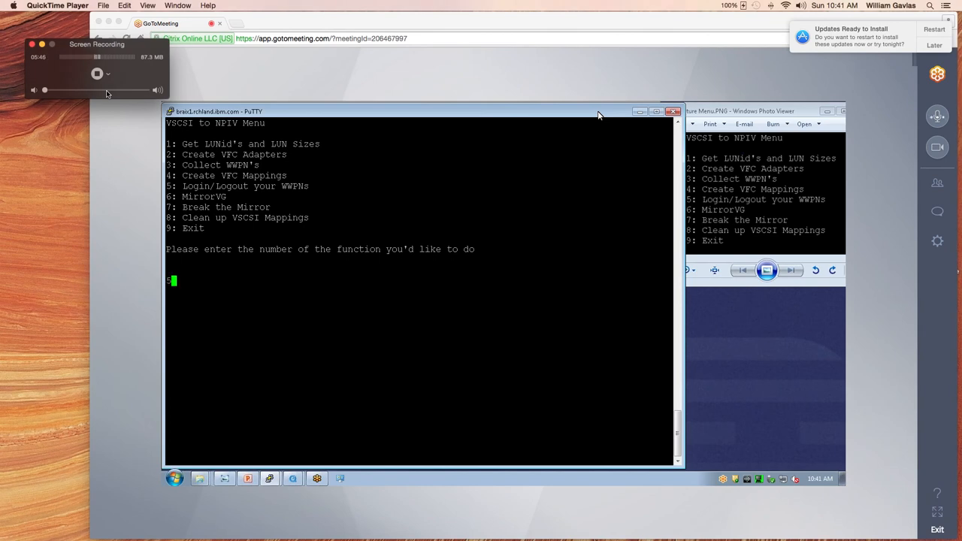
text(5)
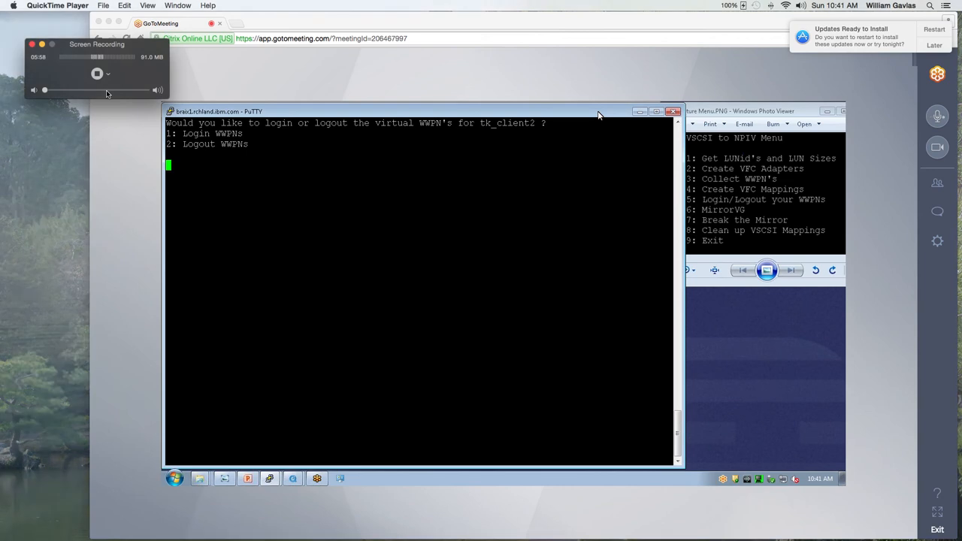
Enter 1 to log in tk_client2's virtual WWPNs
text(1)
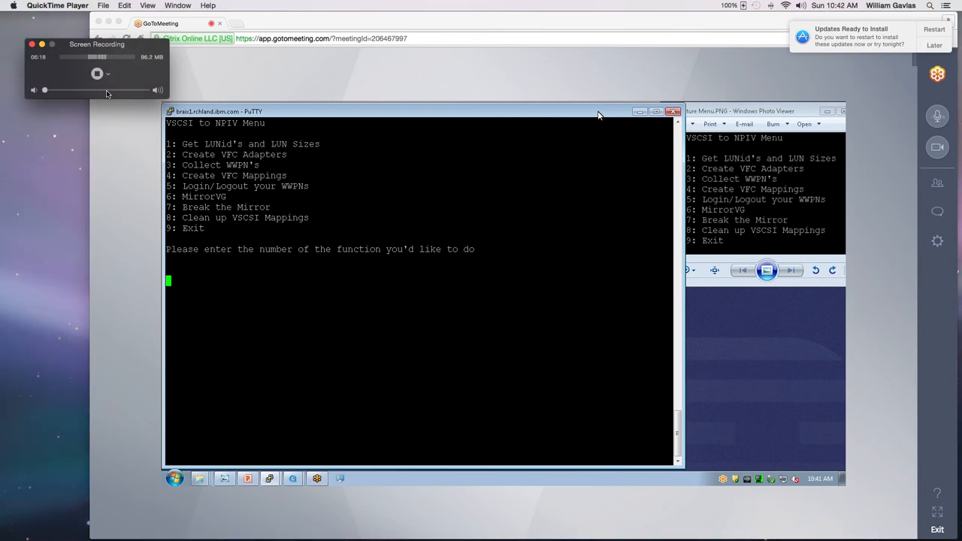
Choose menu option 6 MirrorVG and confirm Y that the new LUNs are zoned
text(6)
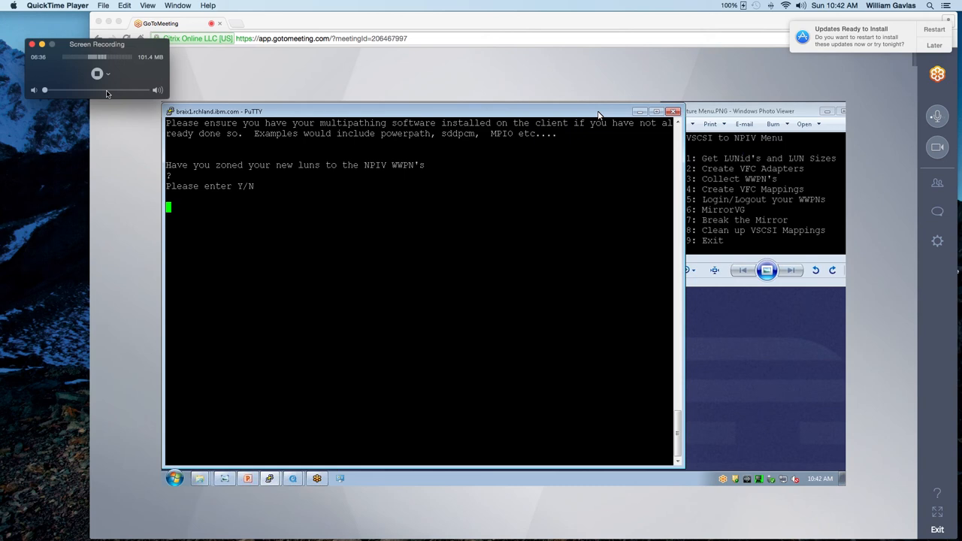
text(Y)
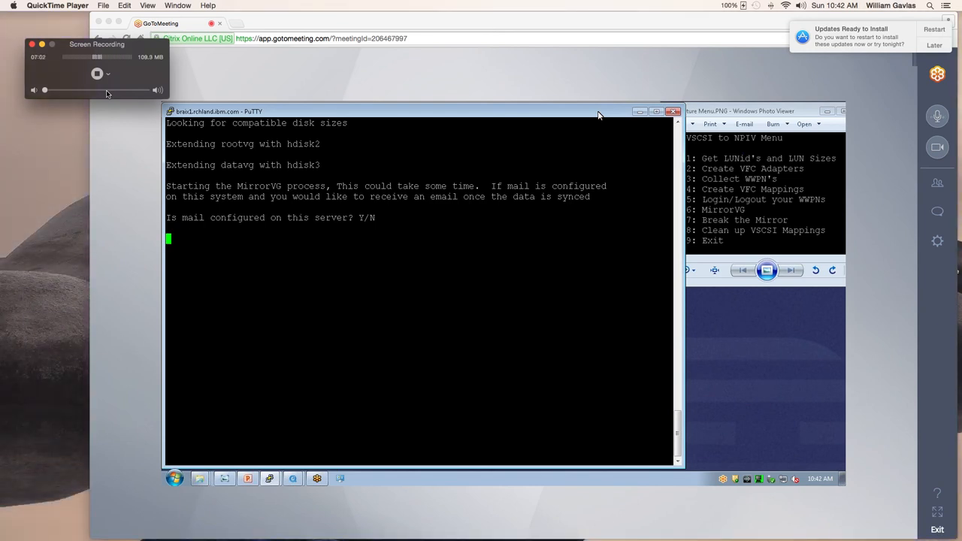
text(y)
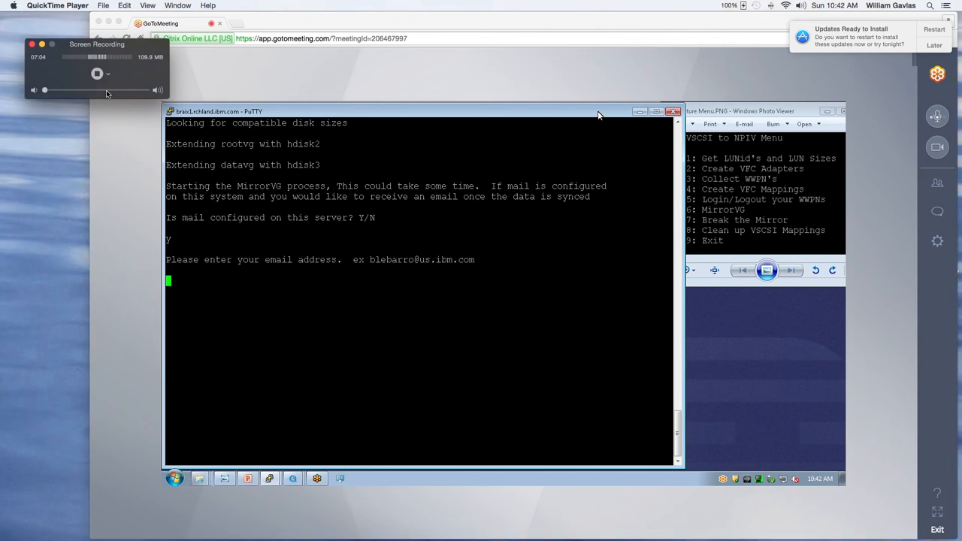
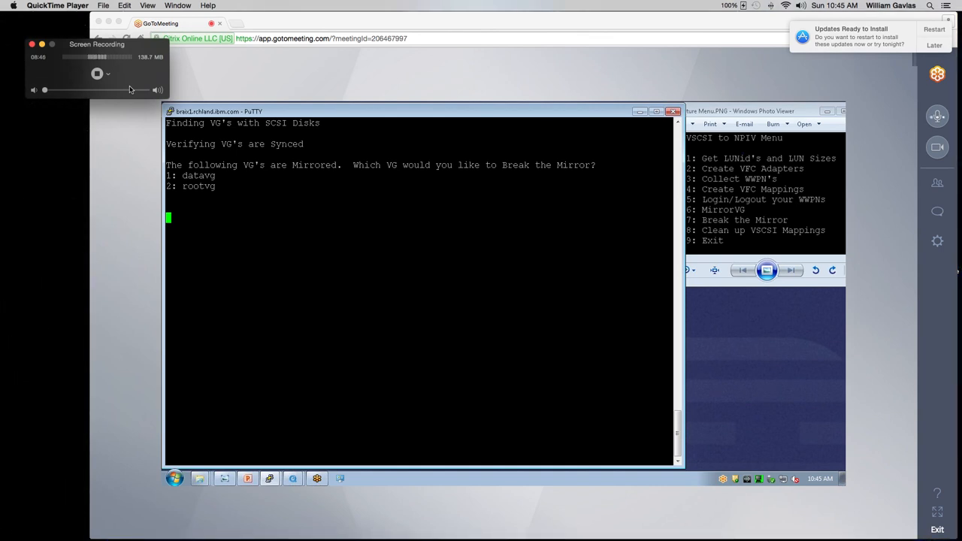
Enter 1 to break datavg's mirror, then verify with lsvg -l datavg on the client
text(1)
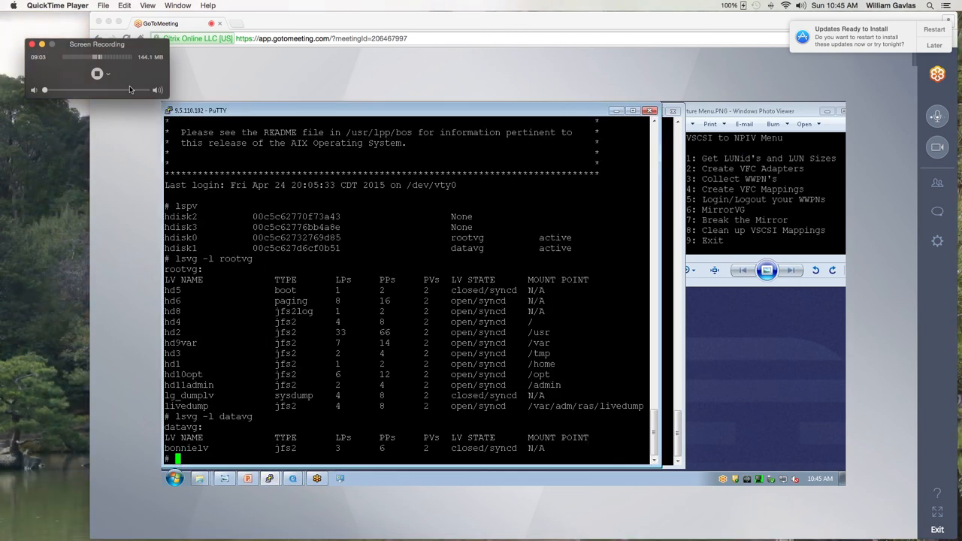
text(lsvg -)
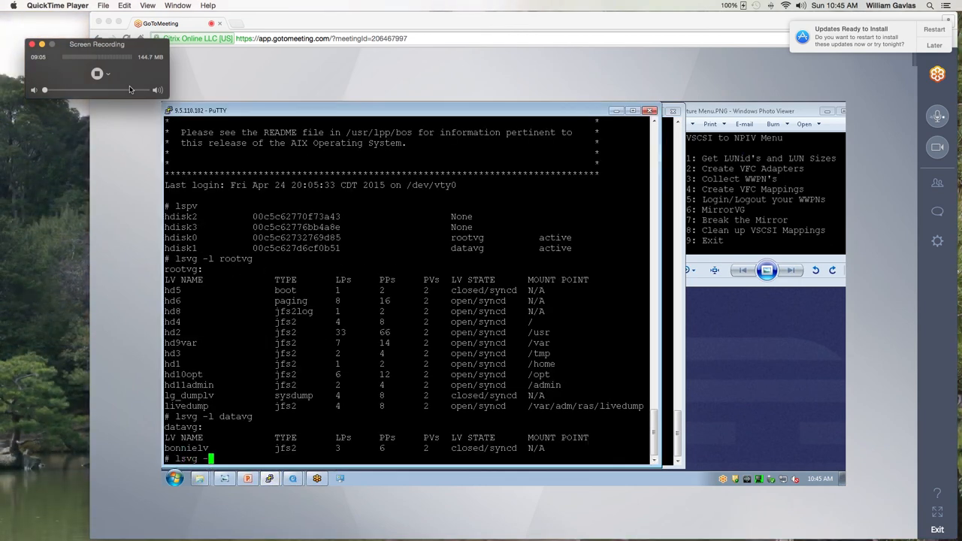
text(datavg)
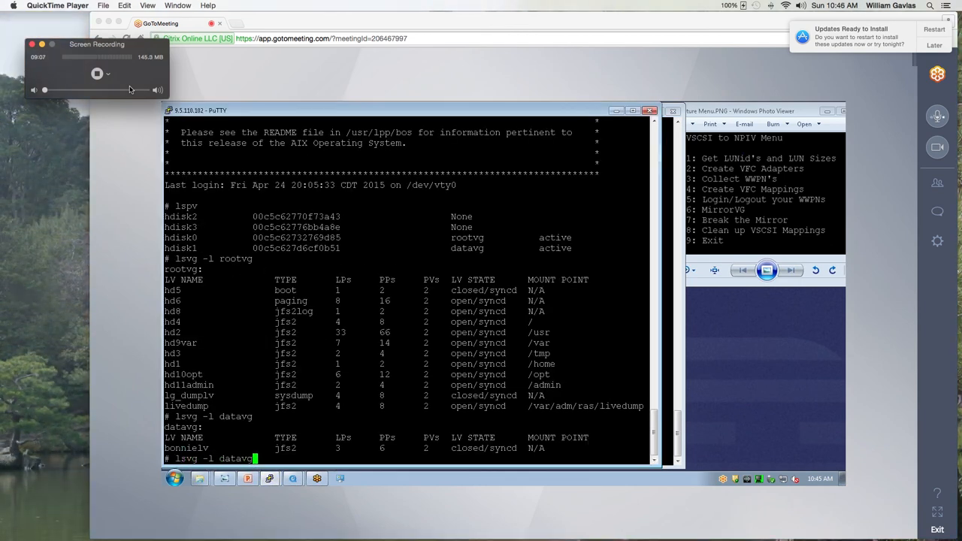
key(Return)
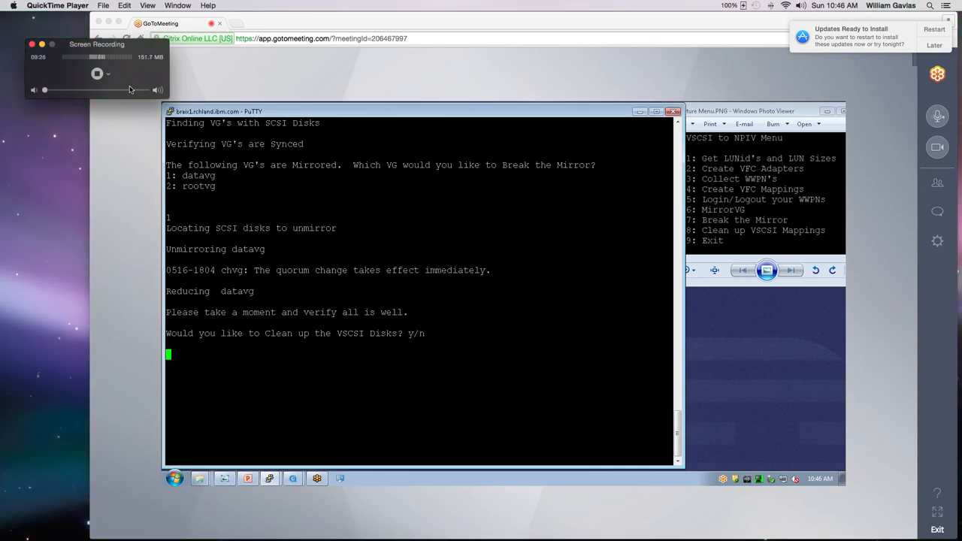
Confirm VSCSI cleanup of hdisk1 for datavg and continue to the remaining mirrored VG, rootvg
text(y)
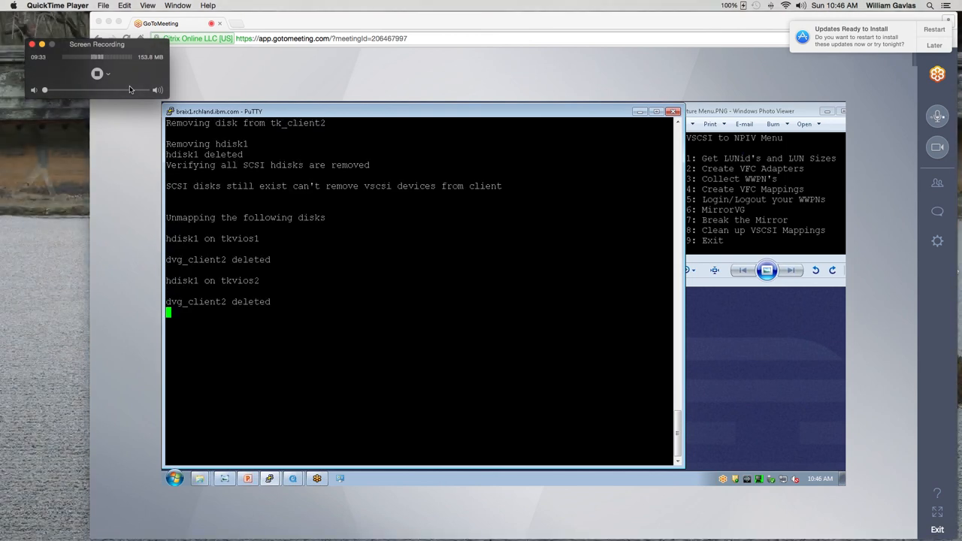
key(Return)
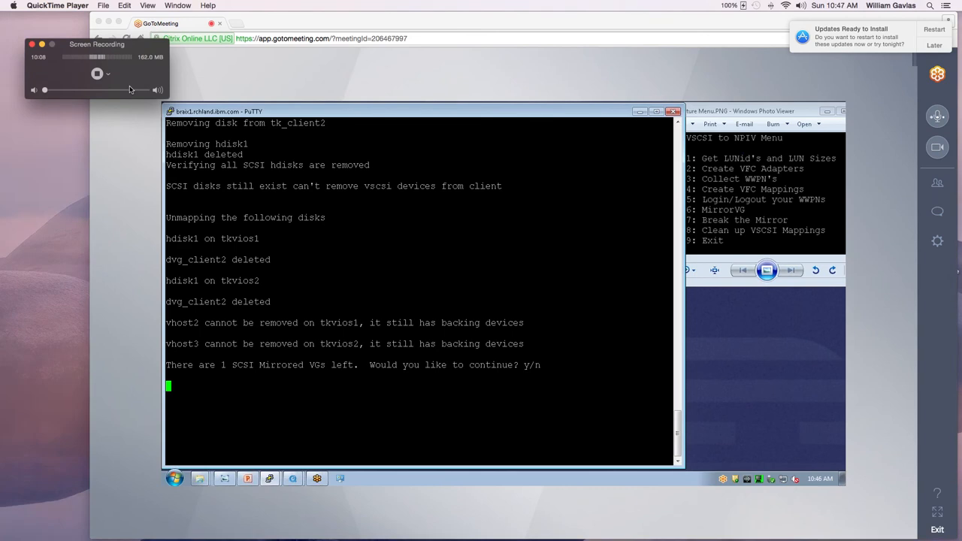
text(y)
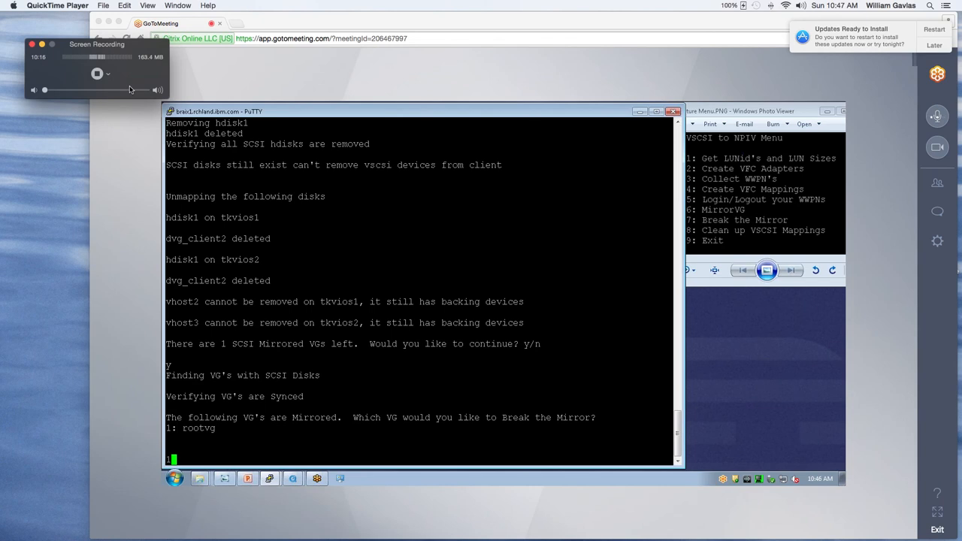
Unmirror rootvg via option 1, then verify with lsvg -l rootvg and lspv in the client session
text(1)
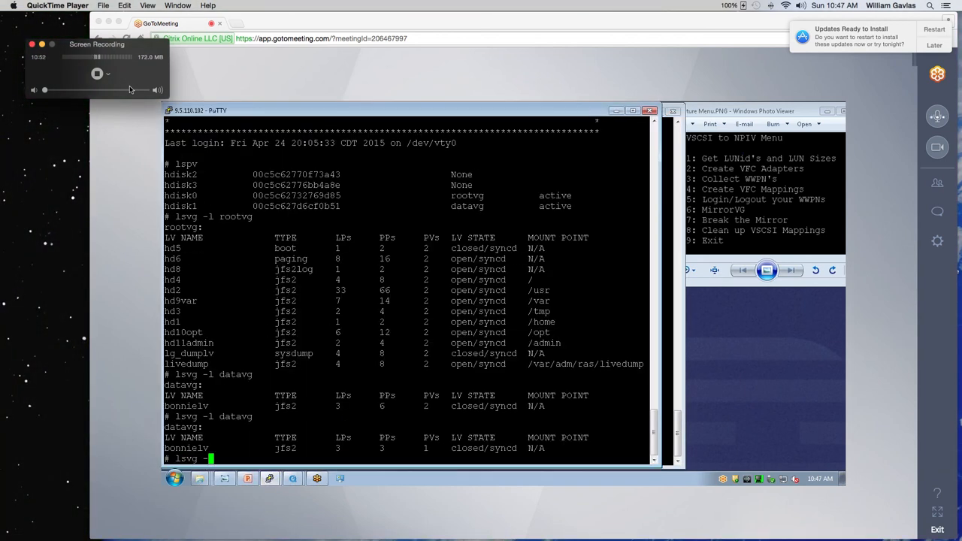
text(rootvg)
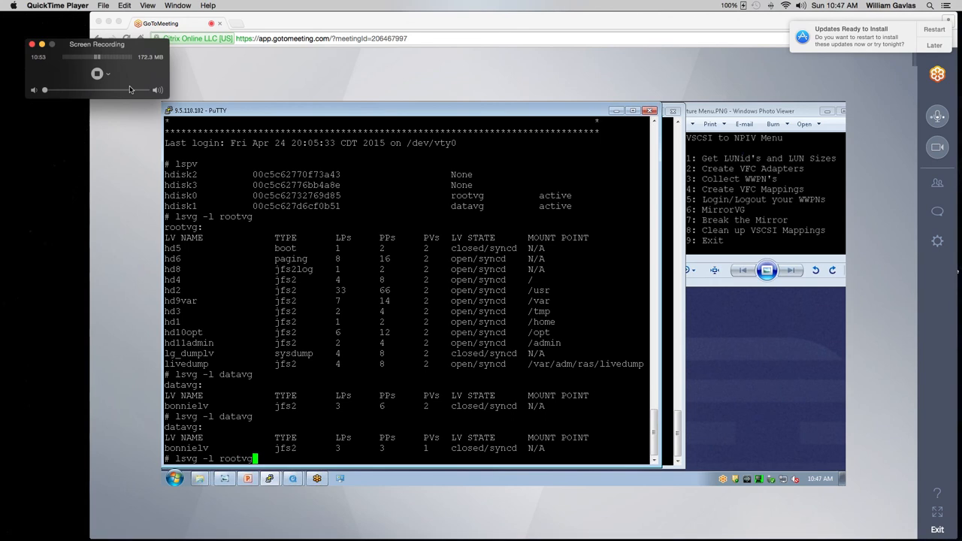
key(Return)
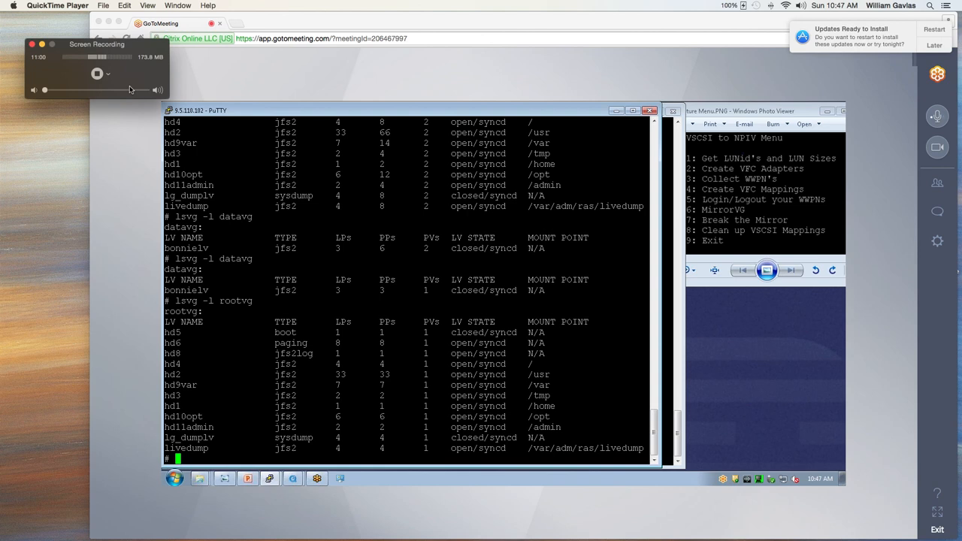
text(lsp)
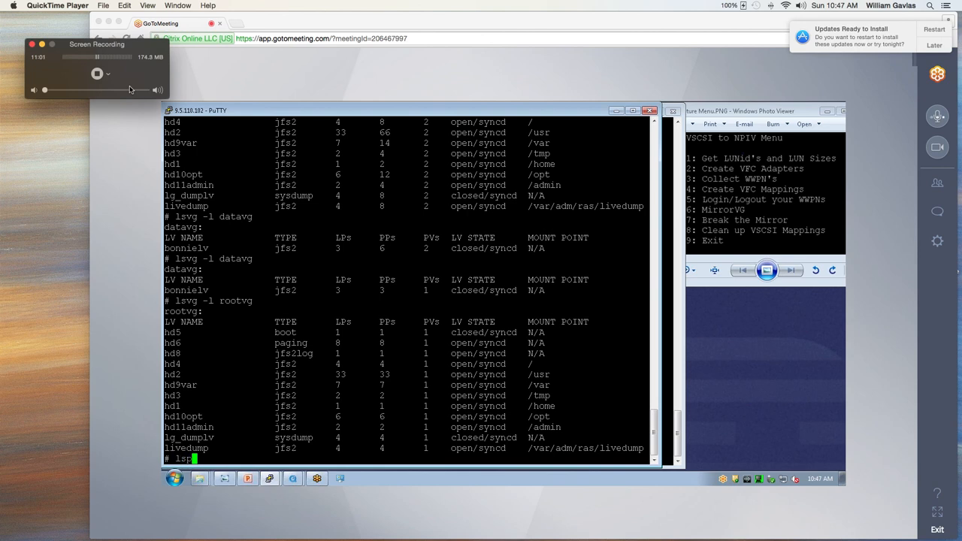
text(lspv)
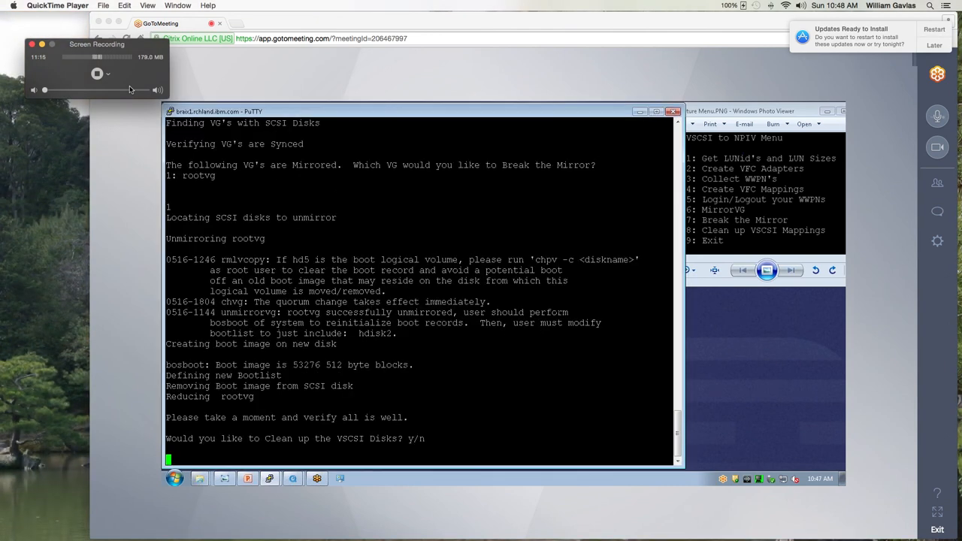
Confirm VSCSI cleanup for rootvg and let it unmap hdisk4, remove vhost2, vhost3 and slot 20
text(y)
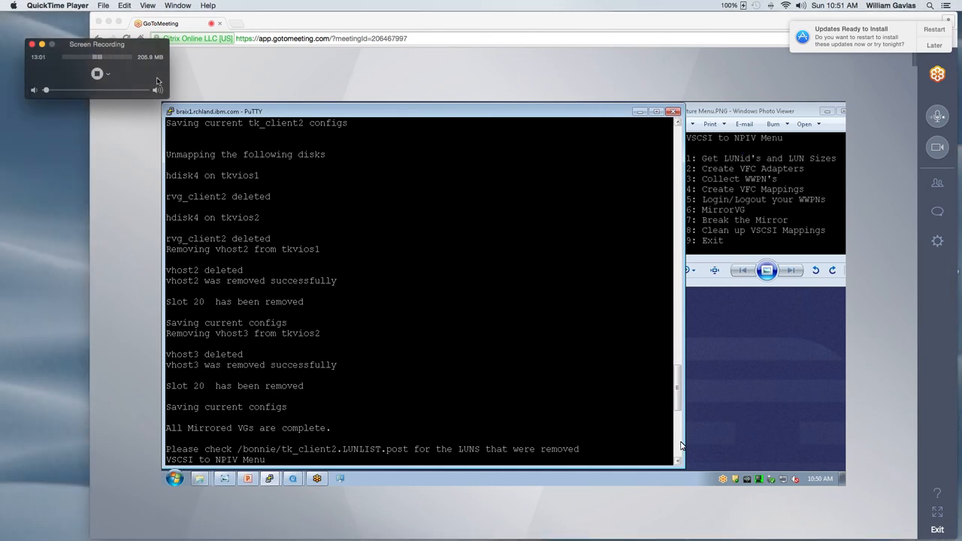
scroll(down, 3)
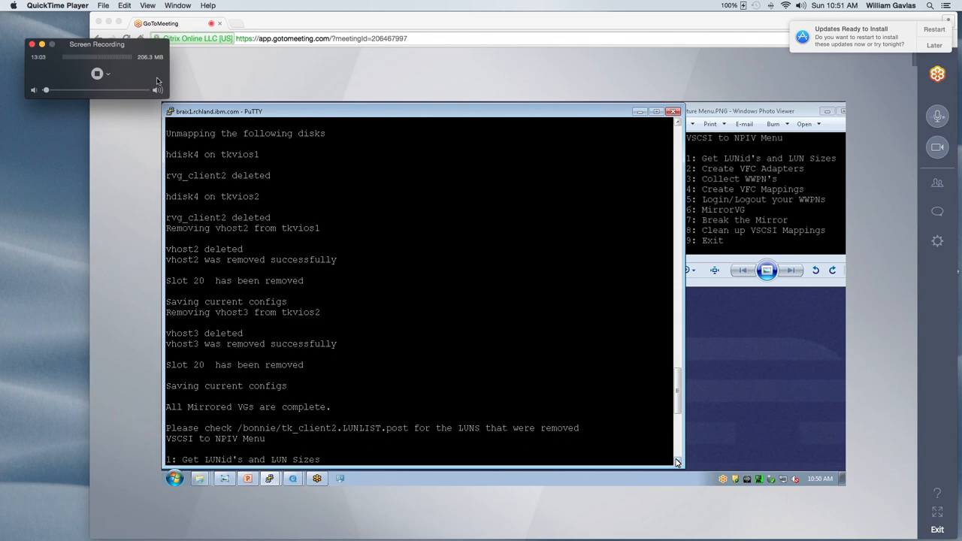